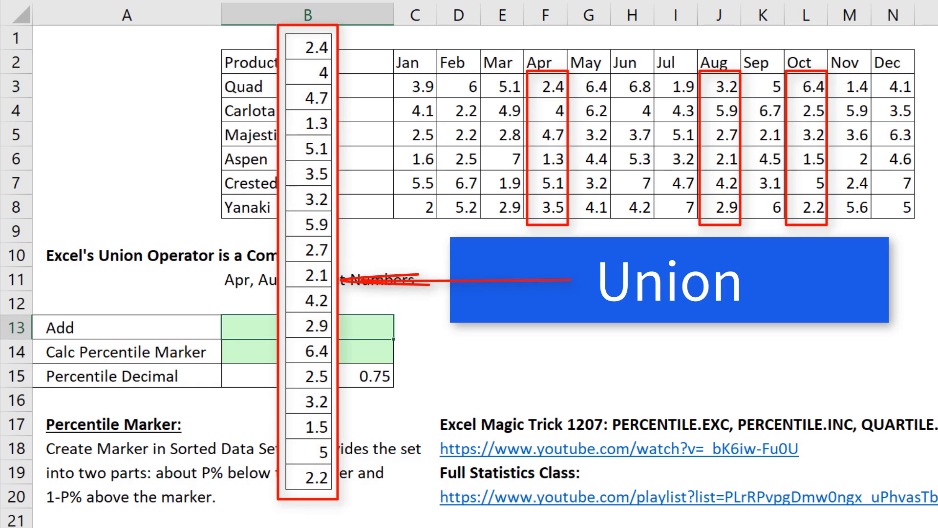
Step: Begin a =SUM( formula in cell B13
text(=SUM()
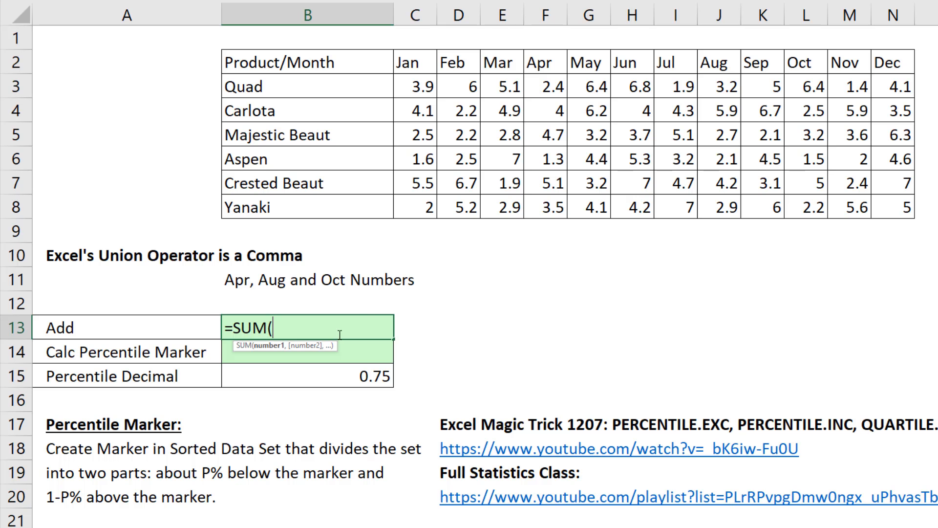
mouse_move(285, 356)
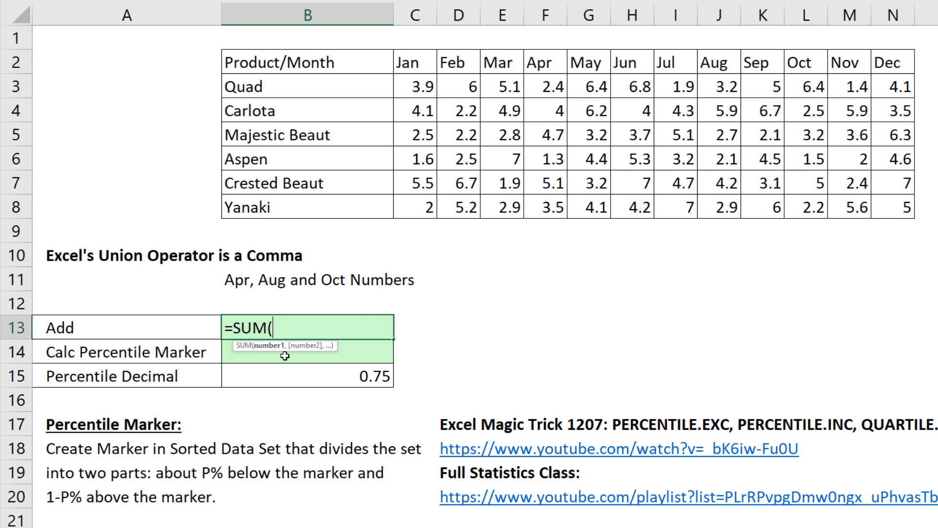
mouse_move(241, 349)
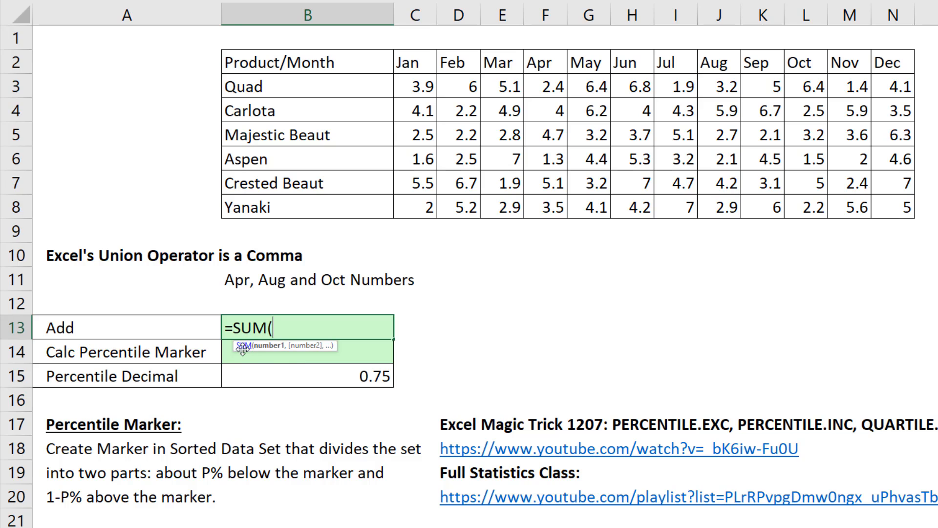
mouse_move(266, 352)
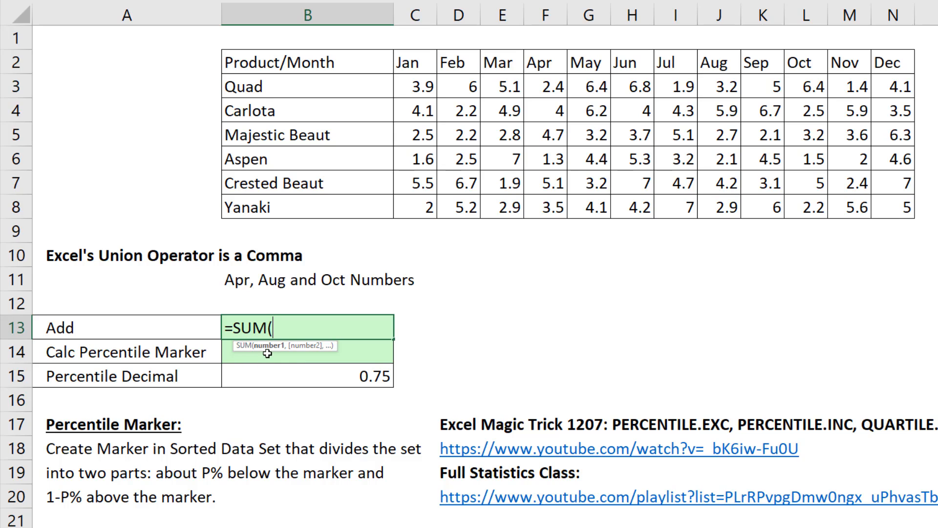
mouse_move(340, 380)
text(F3:F8,J3:J8,L3:L8)
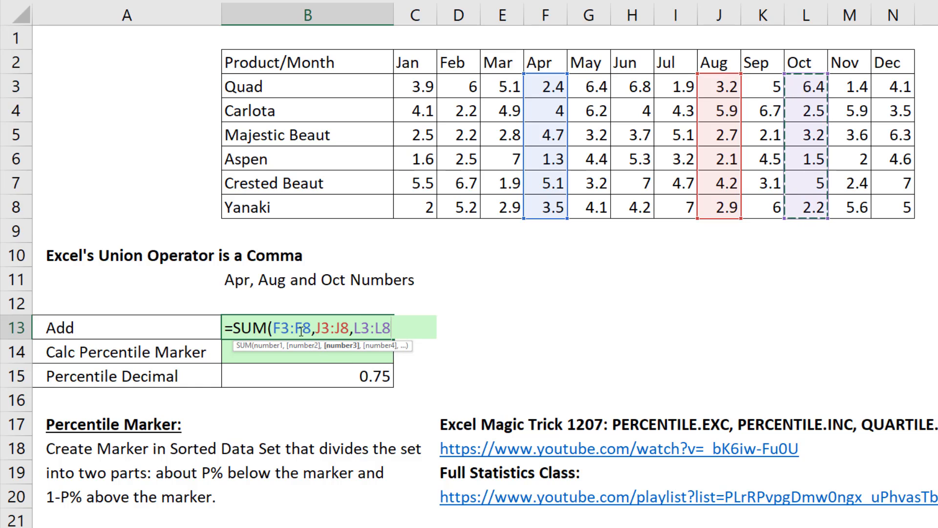
mouse_move(455, 342)
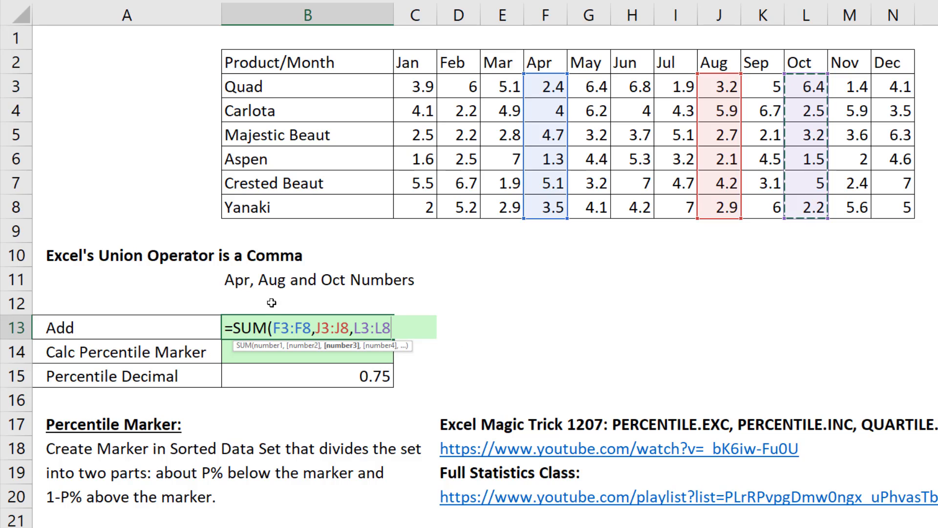
Step: Close the SUM of F3:F8, J3:J8 and L3:L8 in B13, giving 62.8
text())
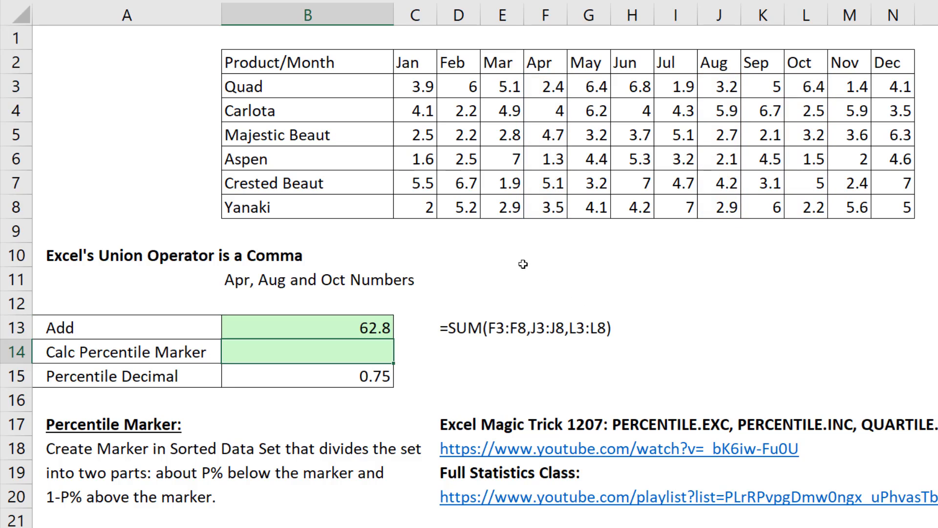
mouse_move(614, 395)
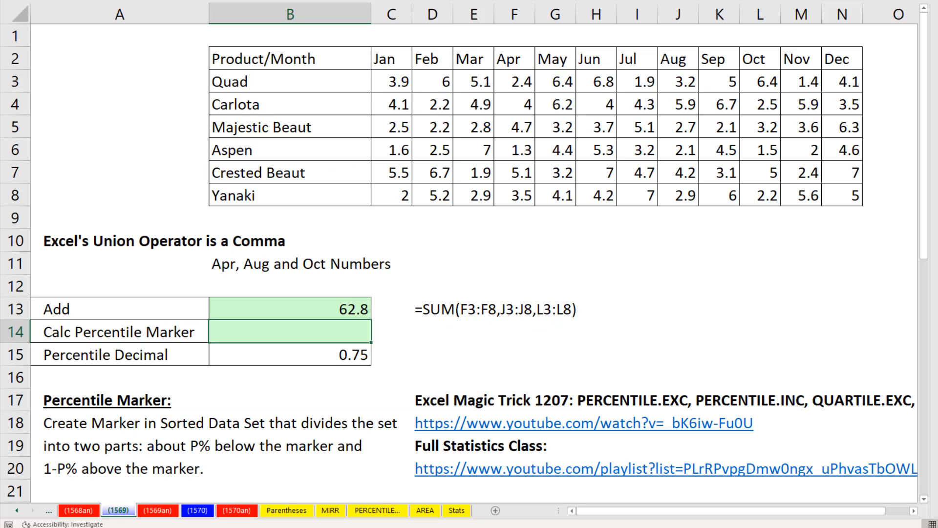
mouse_move(857, 427)
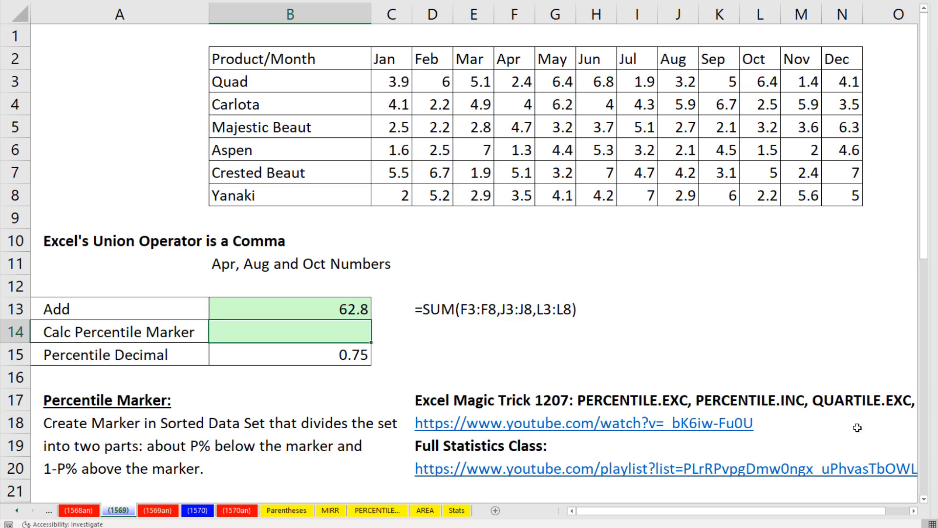
mouse_move(394, 371)
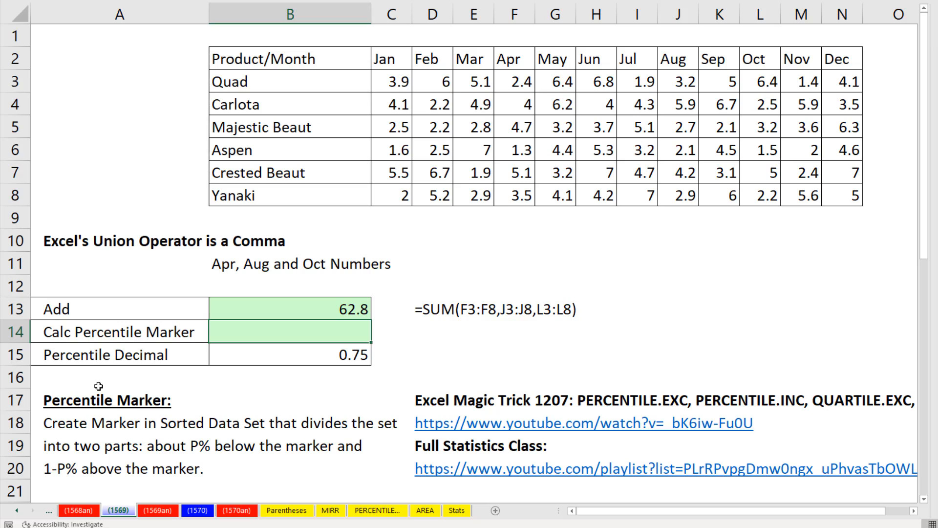
mouse_move(503, 293)
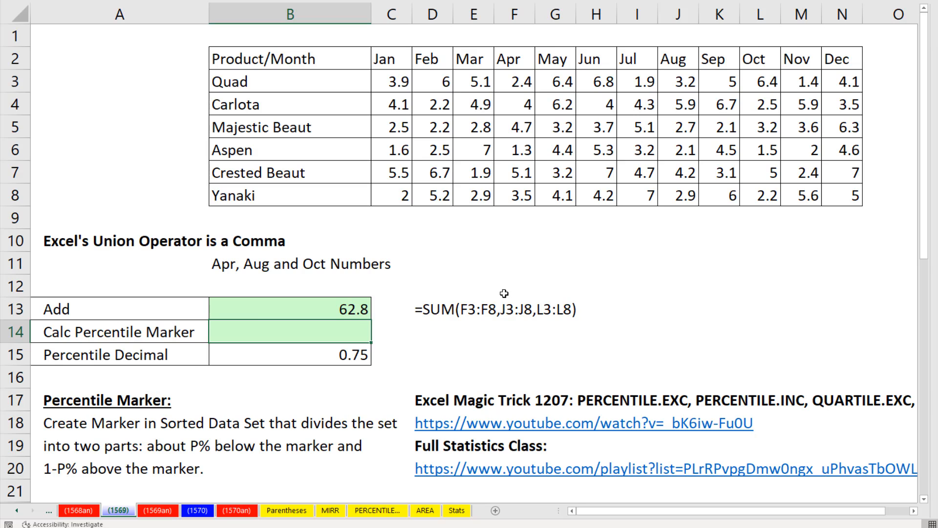
mouse_move(452, 383)
text(=PERCENTILE.INC()
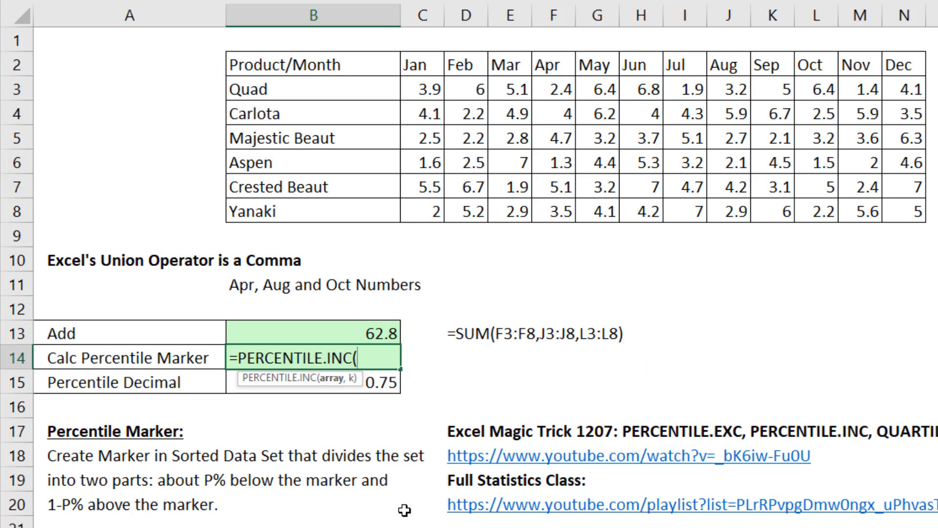
mouse_move(331, 413)
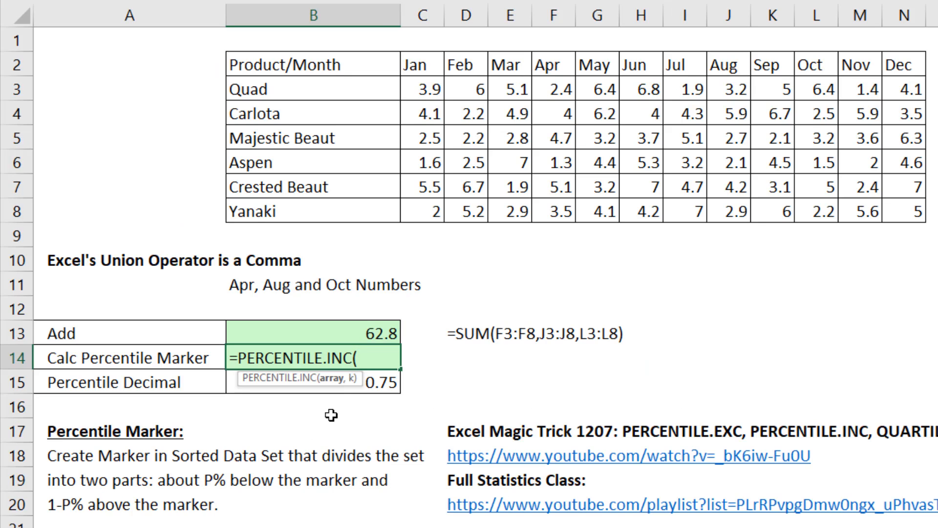
mouse_move(345, 391)
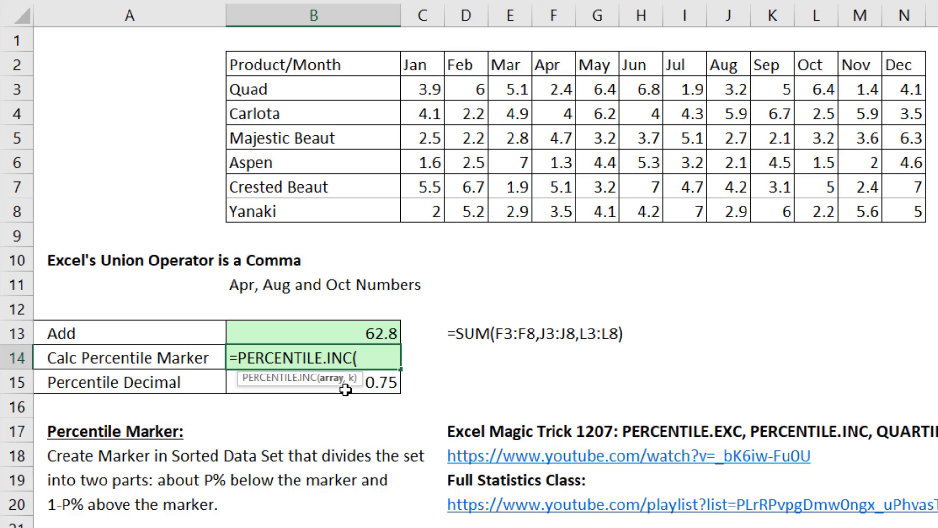
mouse_move(418, 432)
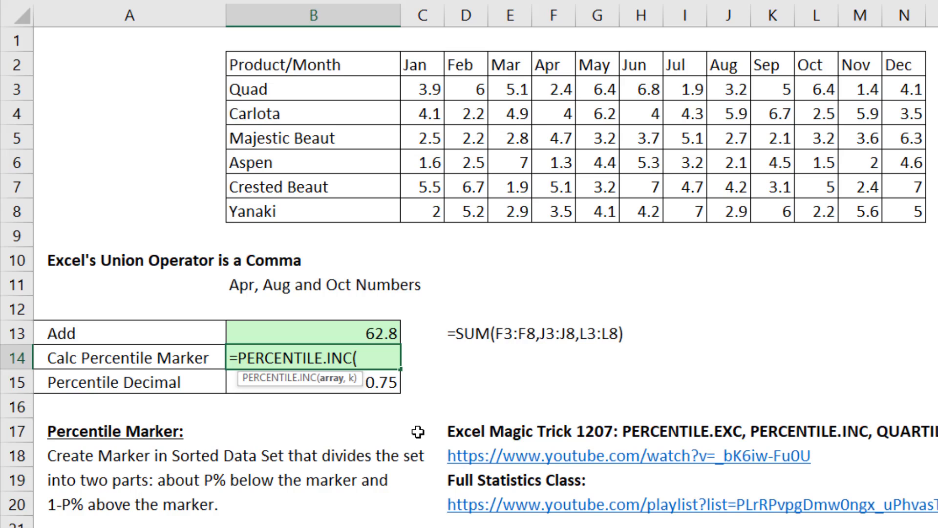
Step: Add an inner opening parenthesis after PERCENTILE.INC( in B14
text((F3:F7)
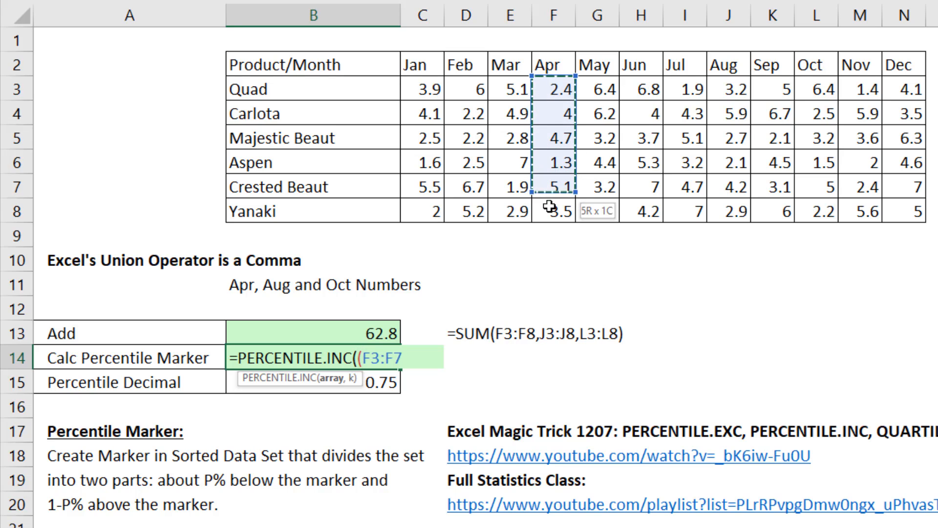
Step: Select the Apr column for the PERCENTILE.INC union array
click(552, 211)
text(8,J3:J8,L3:L8))
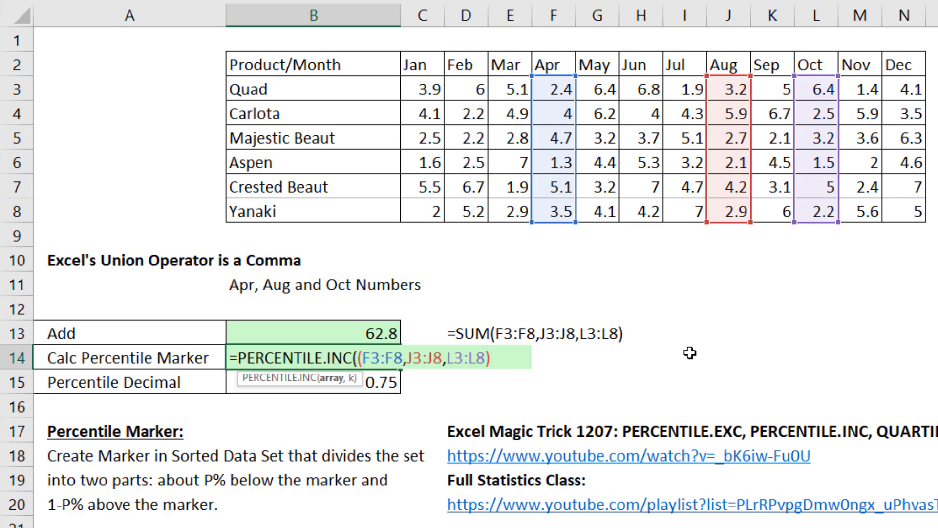
mouse_move(491, 377)
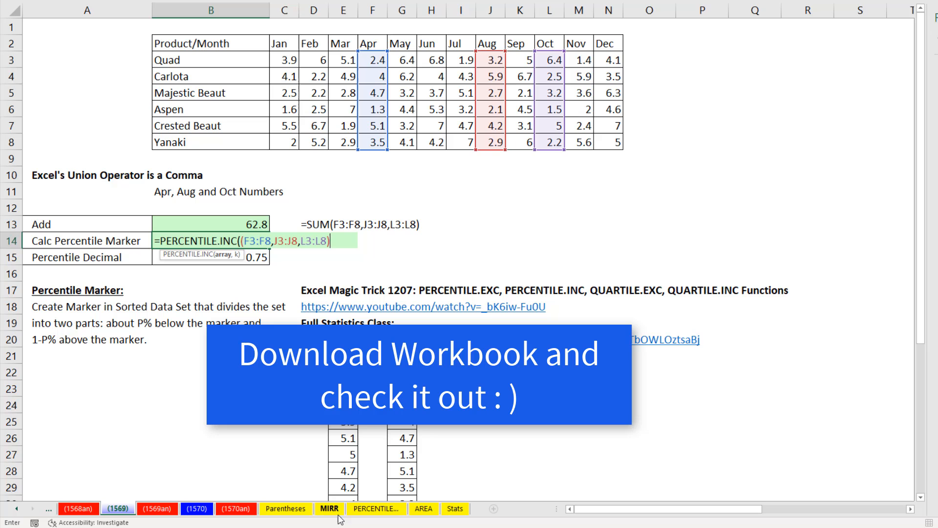
mouse_move(455, 509)
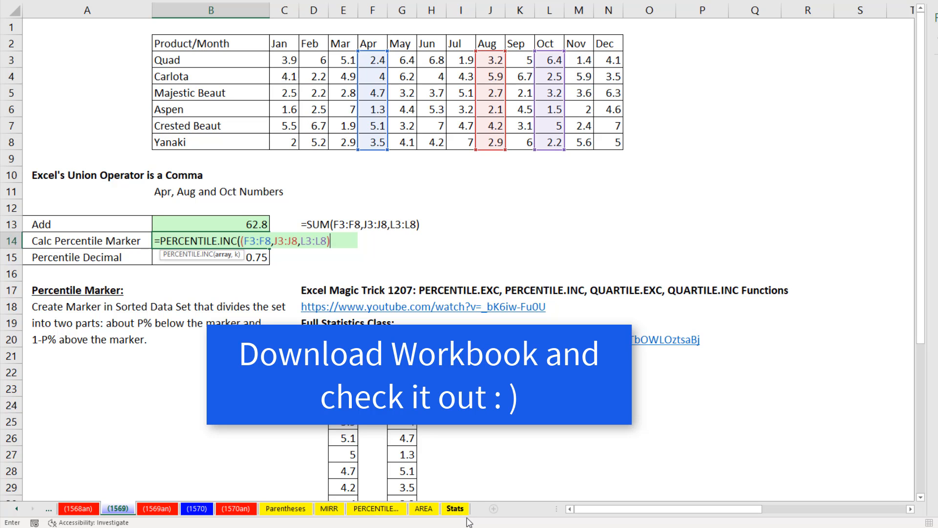
mouse_move(268, 264)
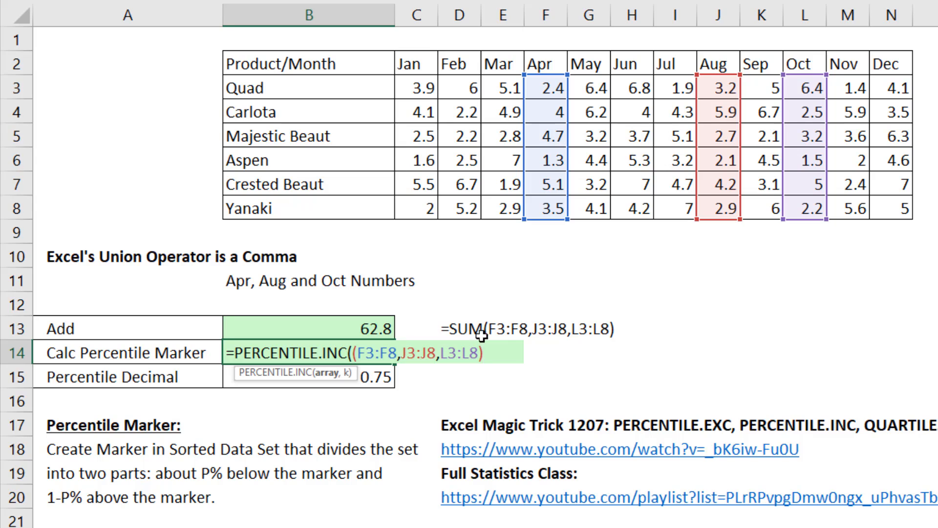
mouse_move(439, 366)
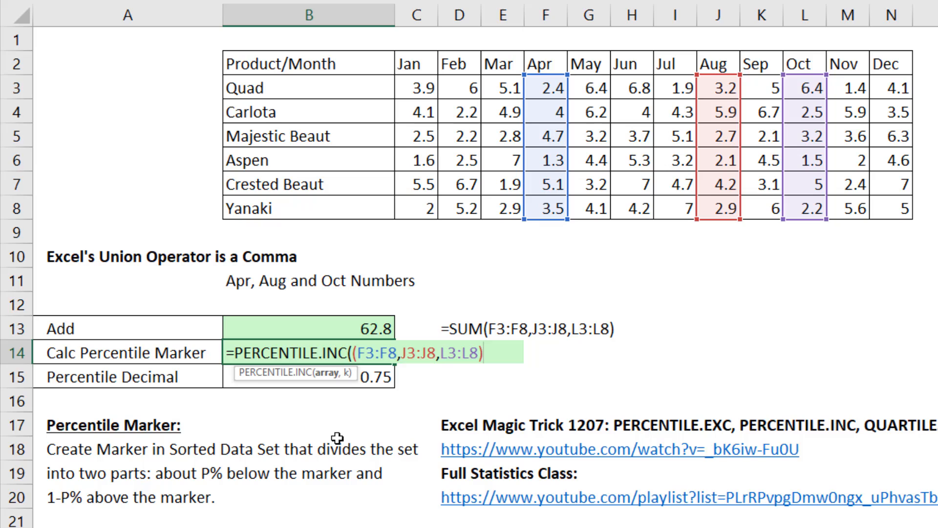
mouse_move(401, 445)
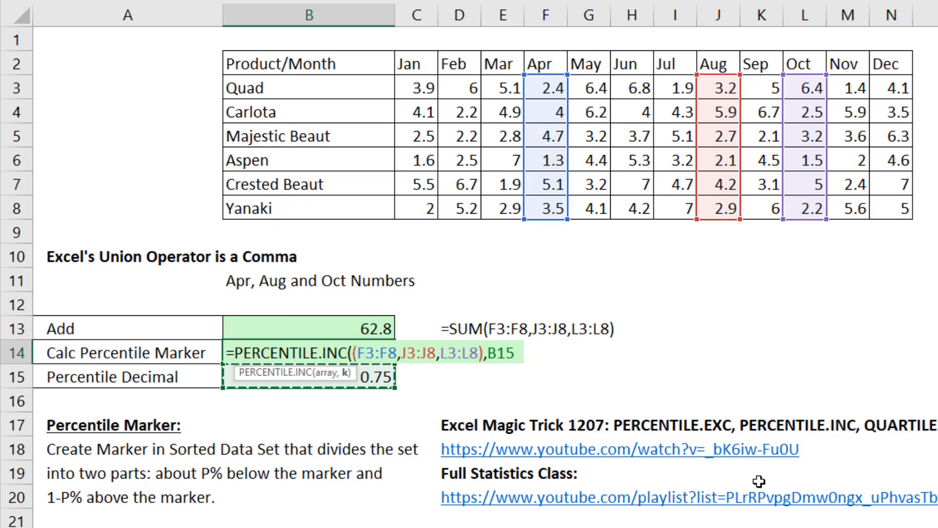
Step: Close PERCENTILE.INC with B15 (0.75) as k, so B14 shows 4.575
text())
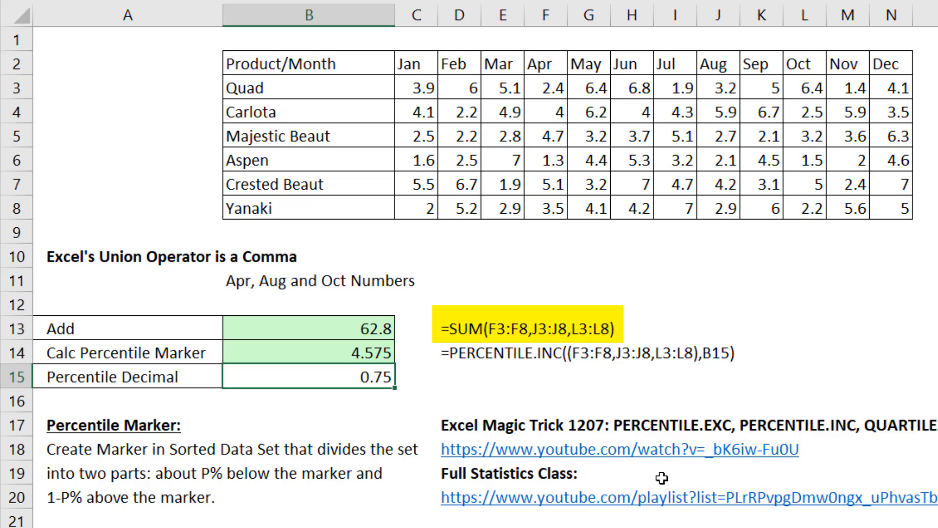
click(591, 350)
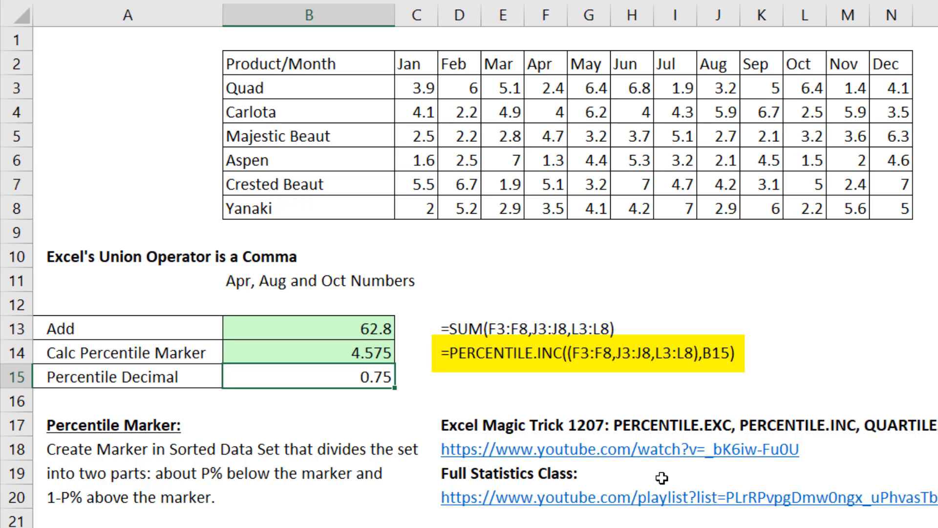